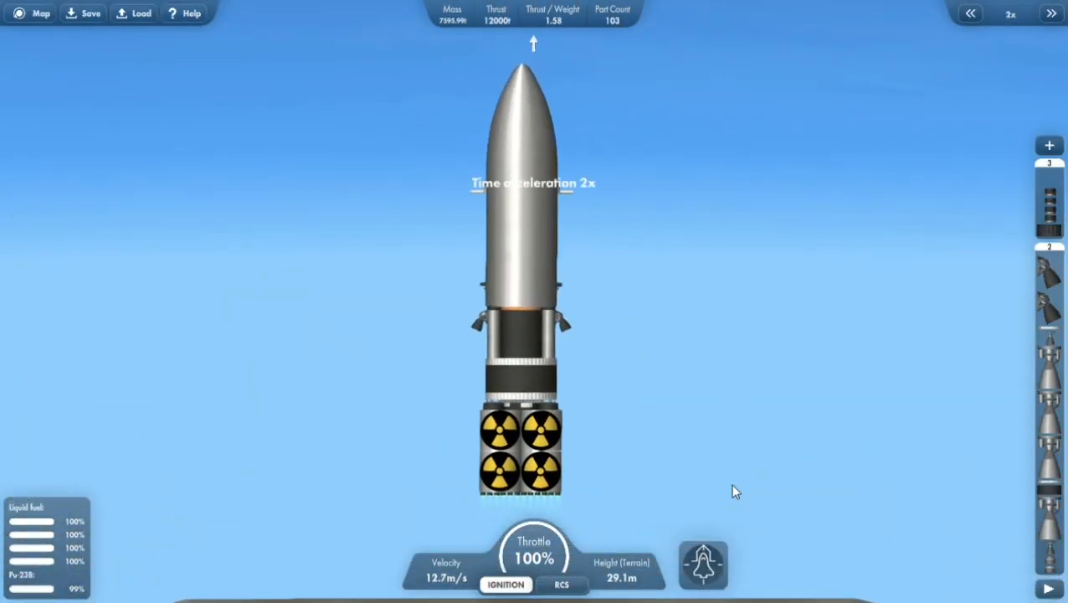
Climb to orbit under time warp and coast on a trajectory past Callisto
{"action": "left_click", "coordinate": [1051, 13]}
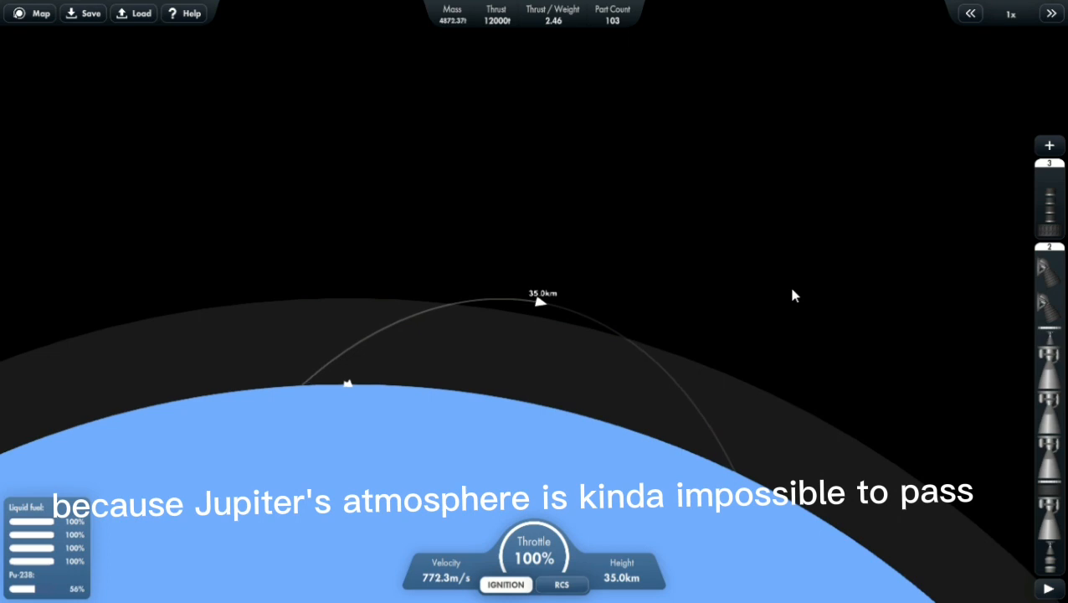
{"action": "left_click", "coordinate": [1051, 13]}
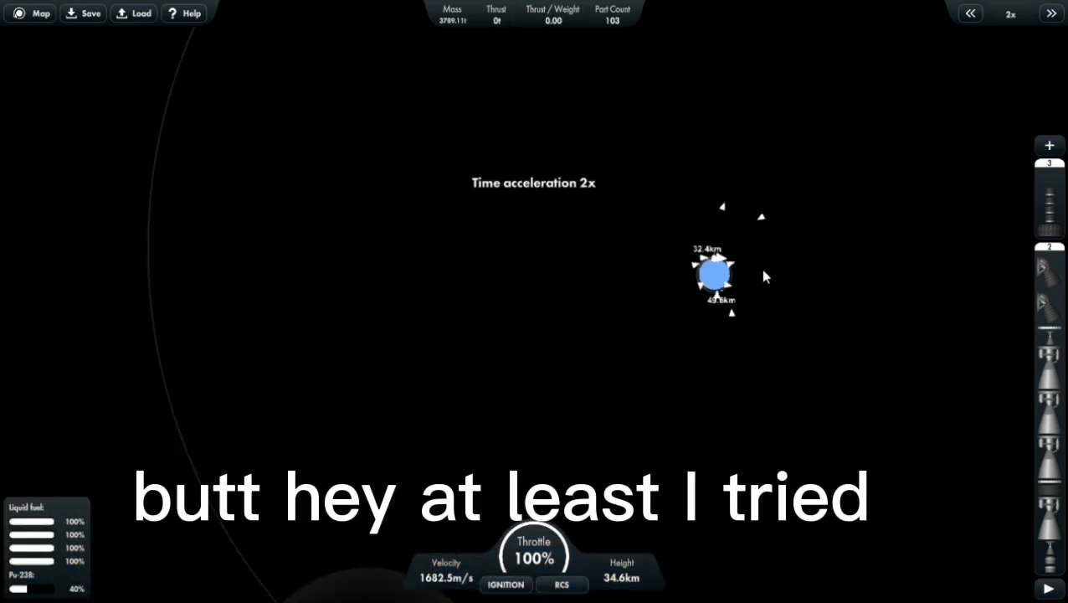
{"action": "left_click", "coordinate": [1051, 13]}
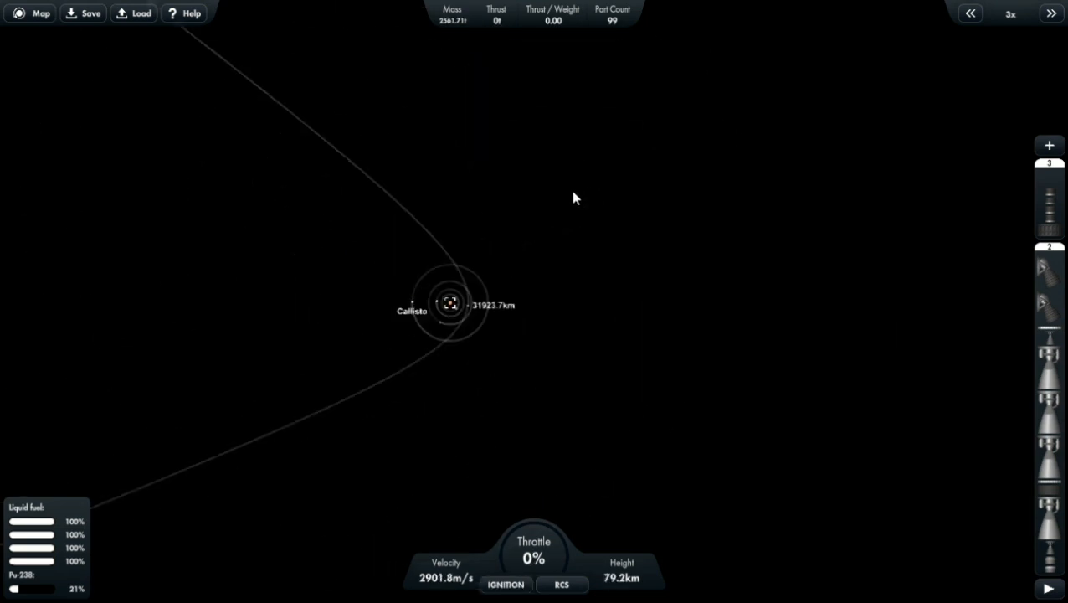
Burn toward Jupiter under time warp, then separate the spent nuclear engine stage
{"action": "left_click", "coordinate": [1051, 13]}
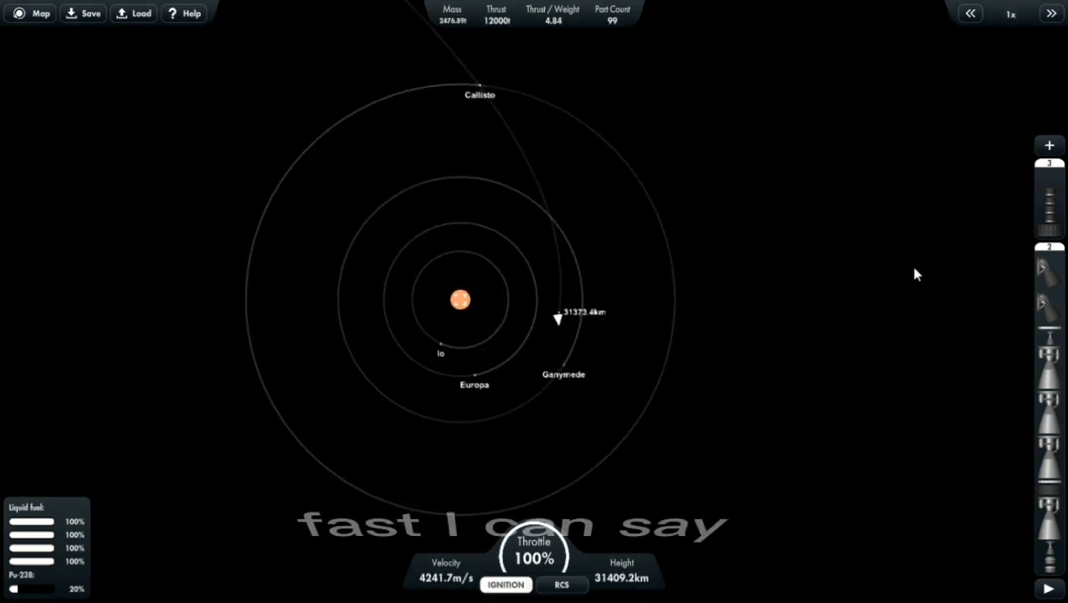
{"action": "left_click", "coordinate": [1051, 13]}
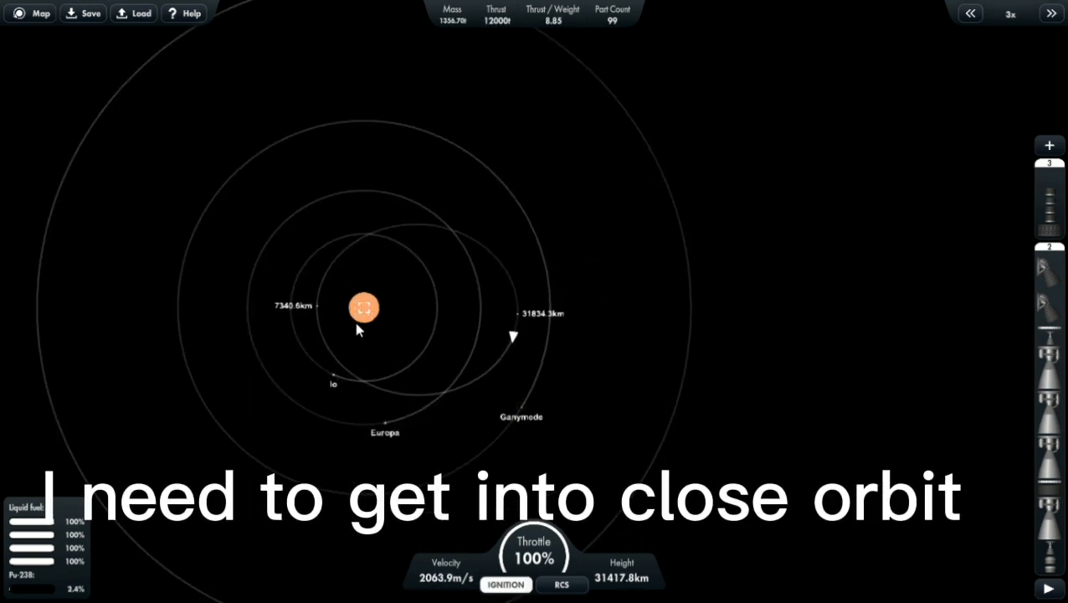
{"action": "left_click", "coordinate": [32, 13]}
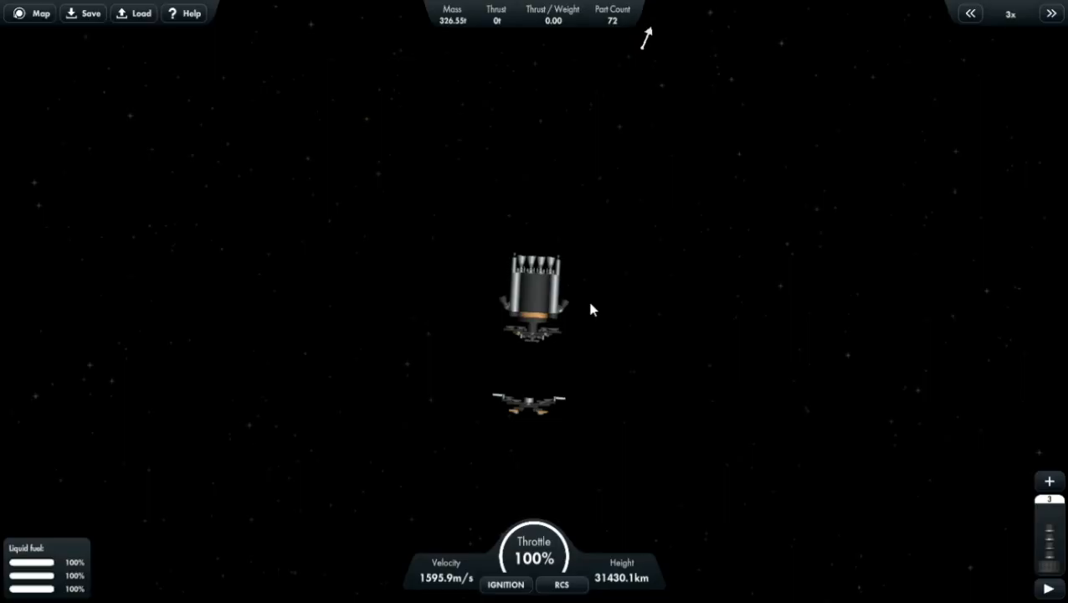
Ignite the transfer stage and confirm a periapsis of about 192.8 km over Jupiter
{"action": "left_click", "coordinate": [40, 13]}
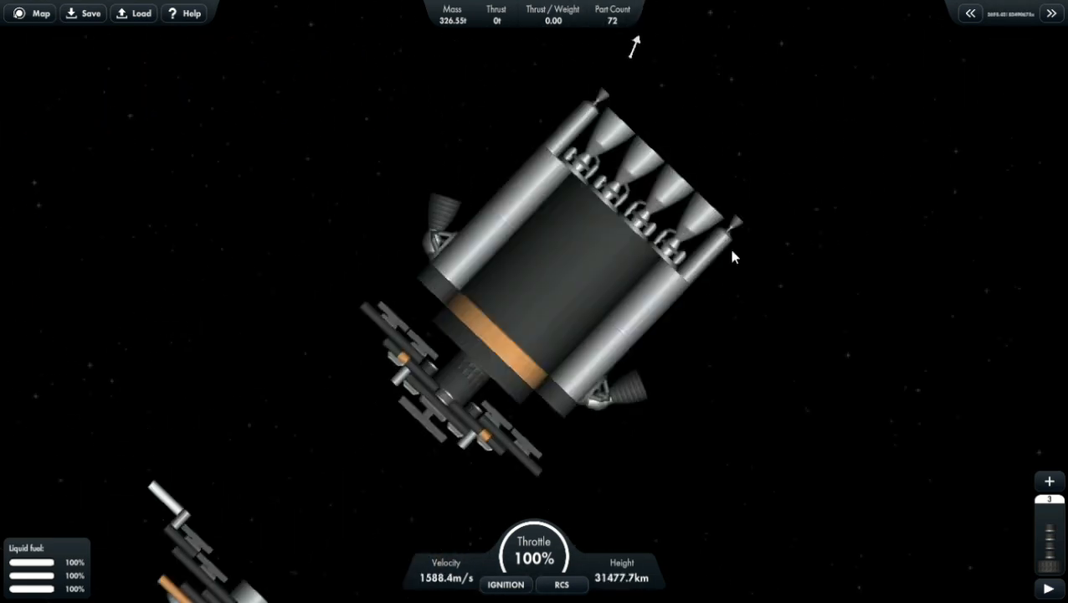
{"action": "left_click", "coordinate": [30, 13]}
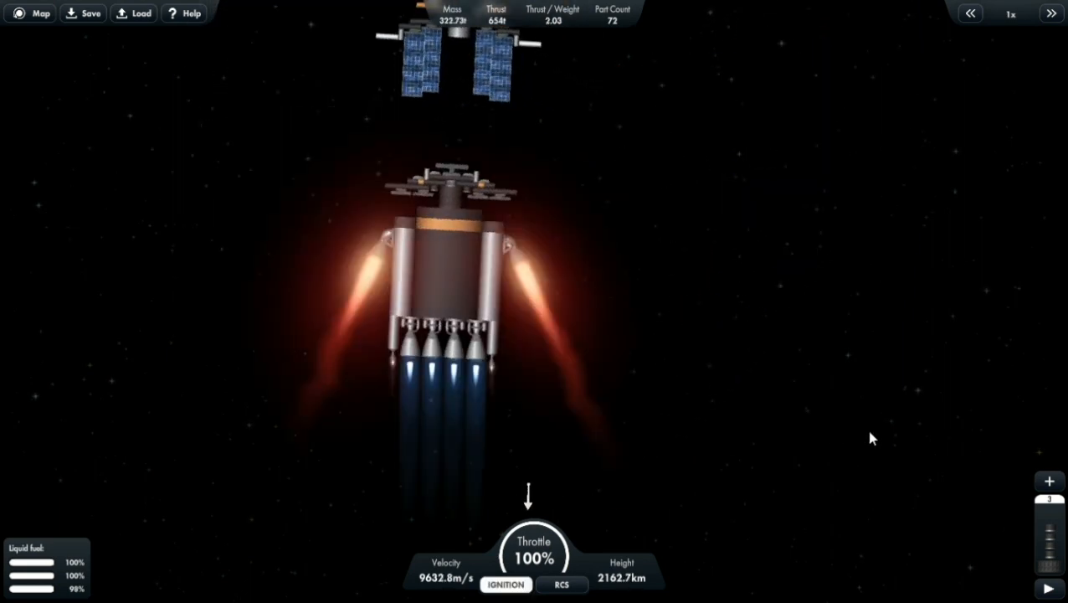
{"action": "left_click", "coordinate": [40, 13]}
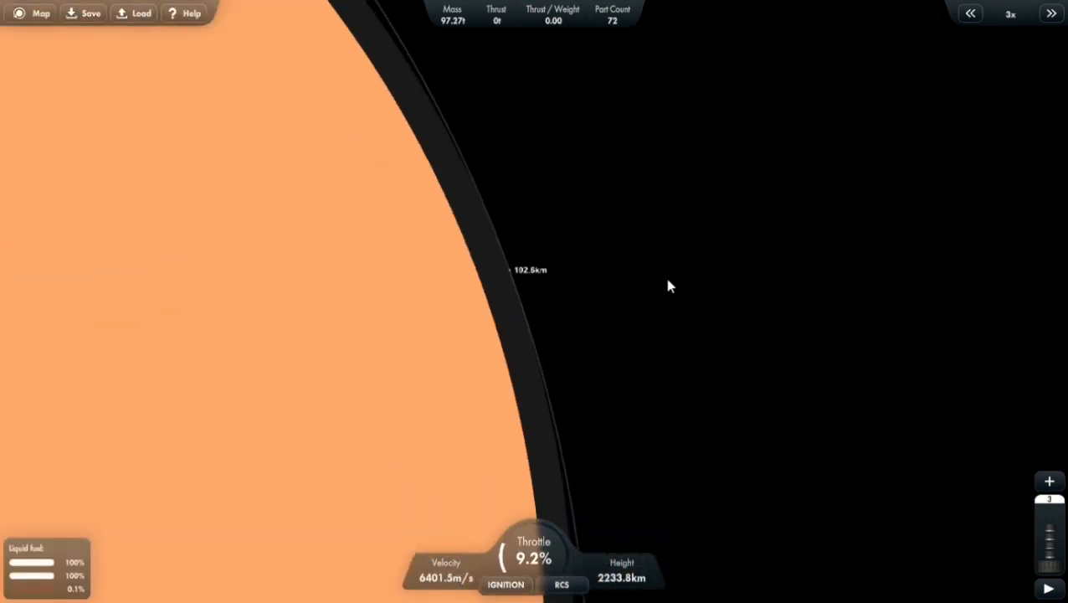
Separate the probe, check its ~94.8 km path on the map, and return to flight view
{"action": "scroll", "scroll_direction": "down", "scroll_amount": 3}
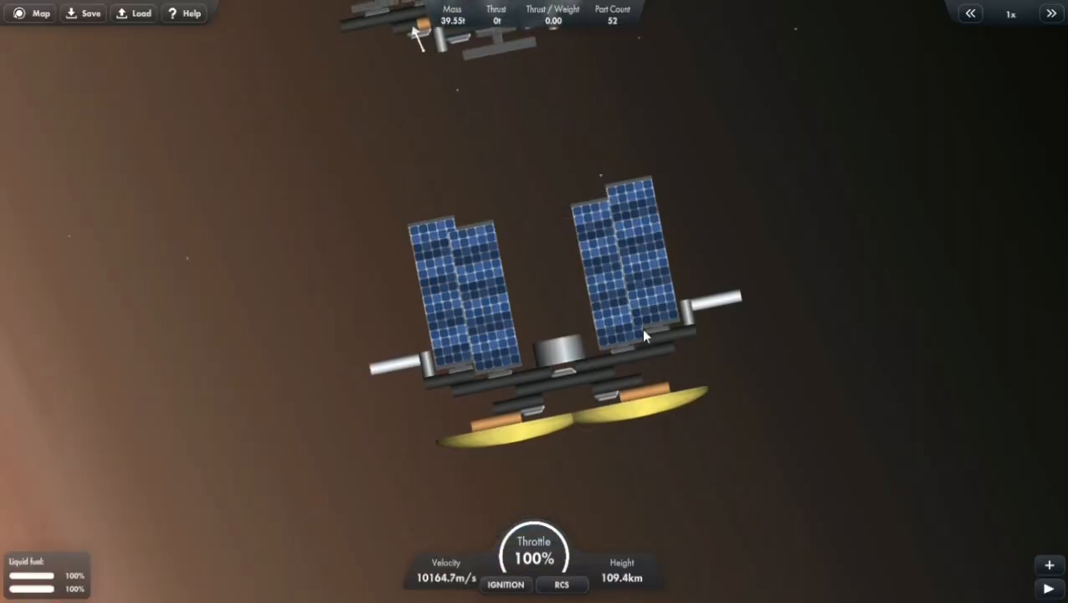
{"action": "left_click", "coordinate": [30, 13]}
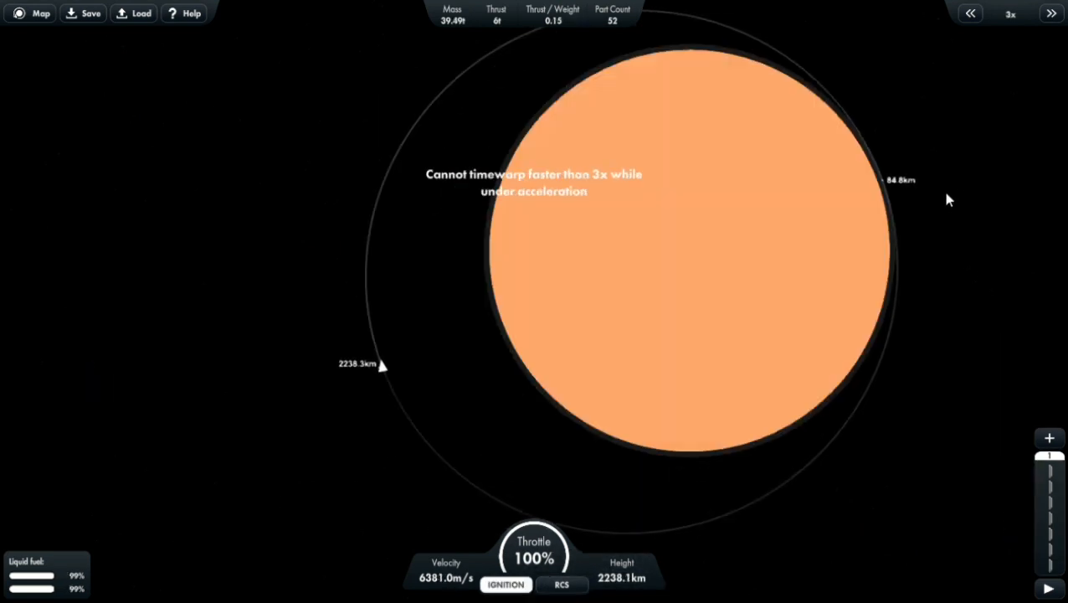
{"action": "left_click", "coordinate": [971, 13]}
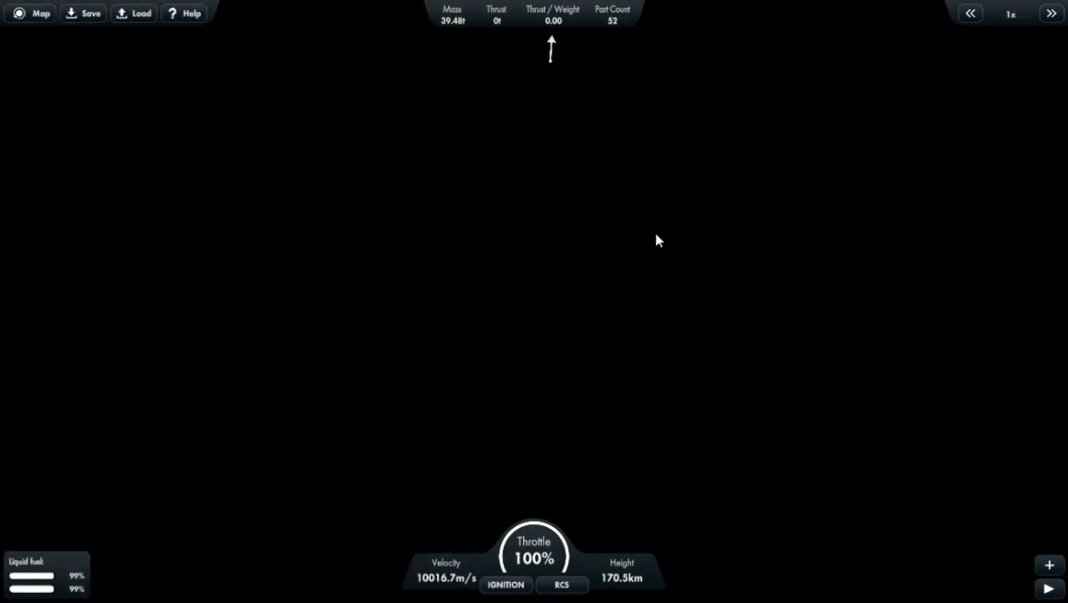
Descend at 5x warp, then return to 1x as the heat shields begin glowing
{"action": "left_click", "coordinate": [30, 13]}
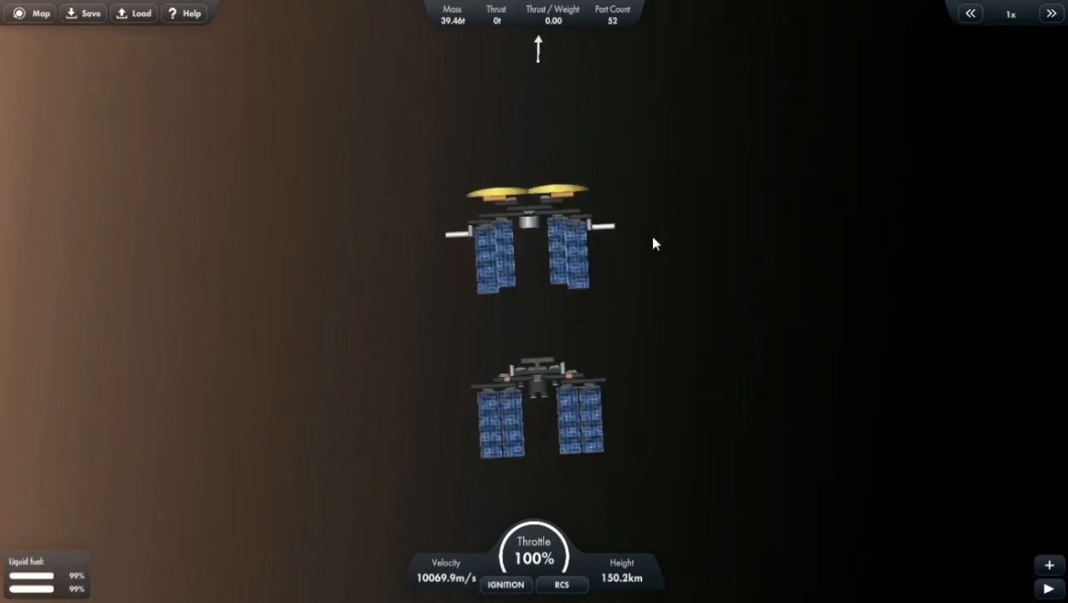
{"action": "left_click", "coordinate": [1052, 13]}
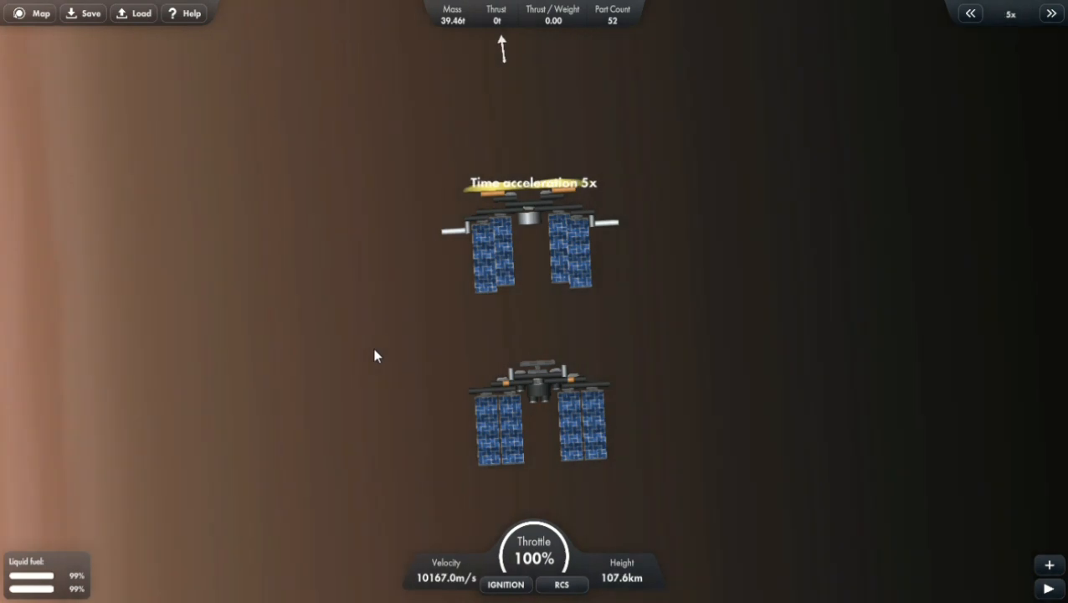
{"action": "left_click", "coordinate": [970, 13]}
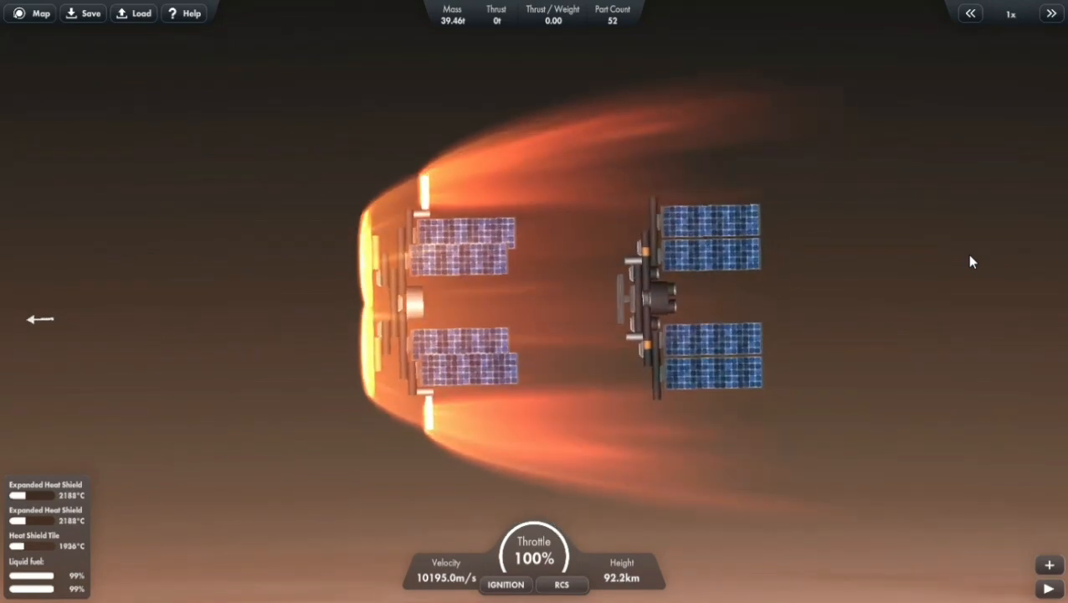
Run at 2x warp while the probe burns up until zero parts remain
{"action": "left_click", "coordinate": [1051, 13]}
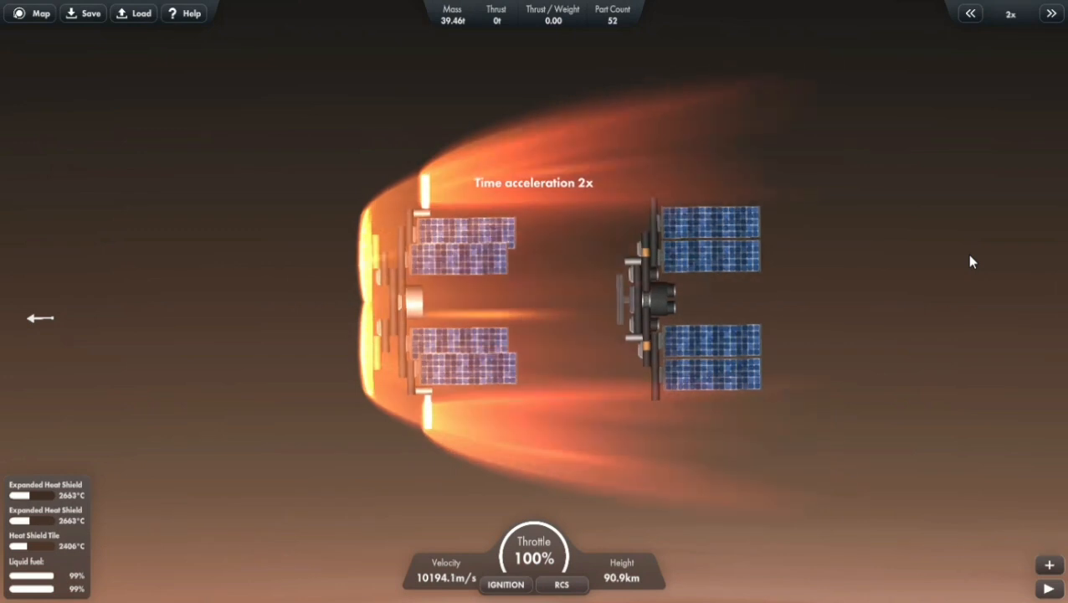
{"action": "left_click", "coordinate": [970, 14]}
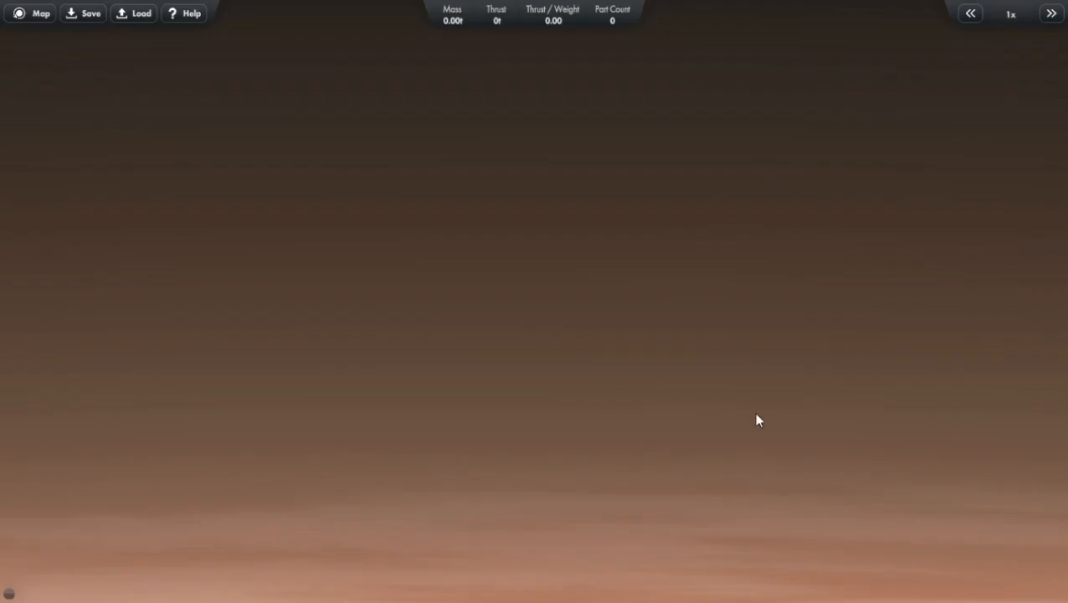
Zoom the map out from the Jupiter system to the whole solar system
{"action": "left_click", "coordinate": [30, 14]}
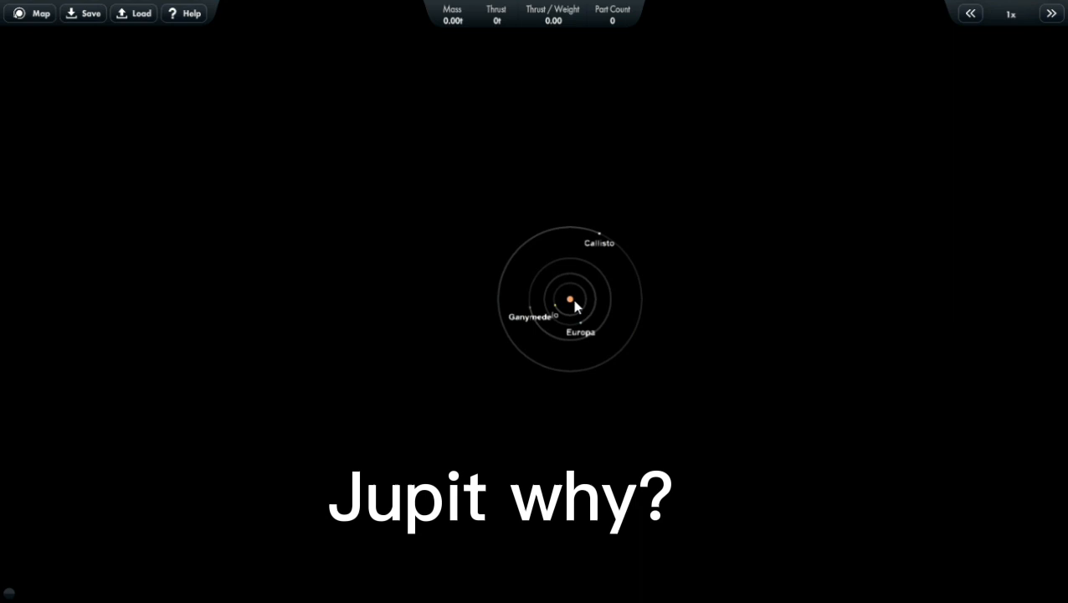
{"action": "scroll", "scroll_direction": "down", "scroll_amount": 3}
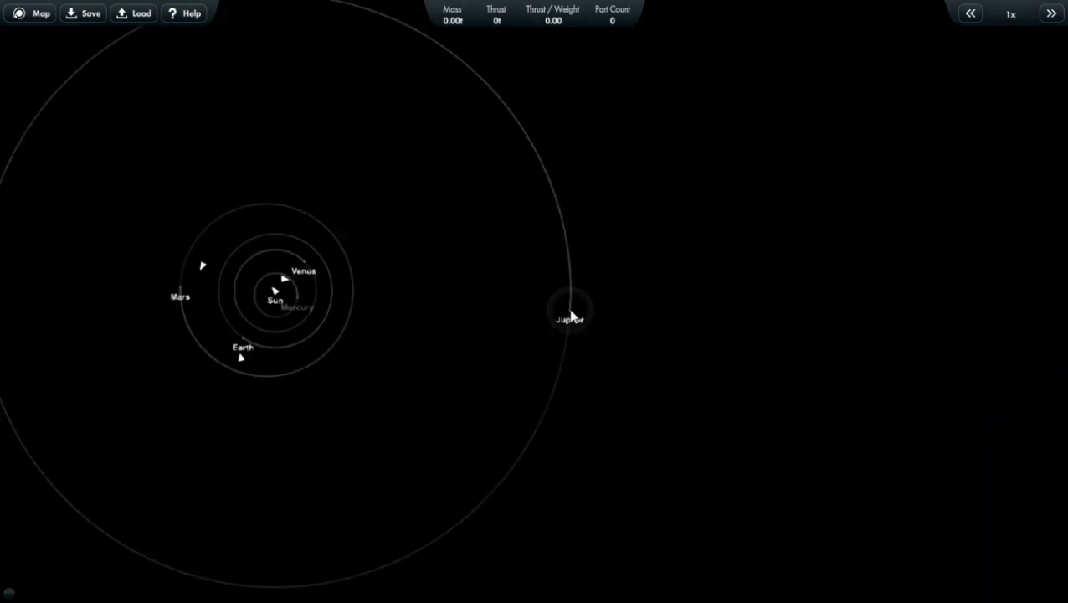